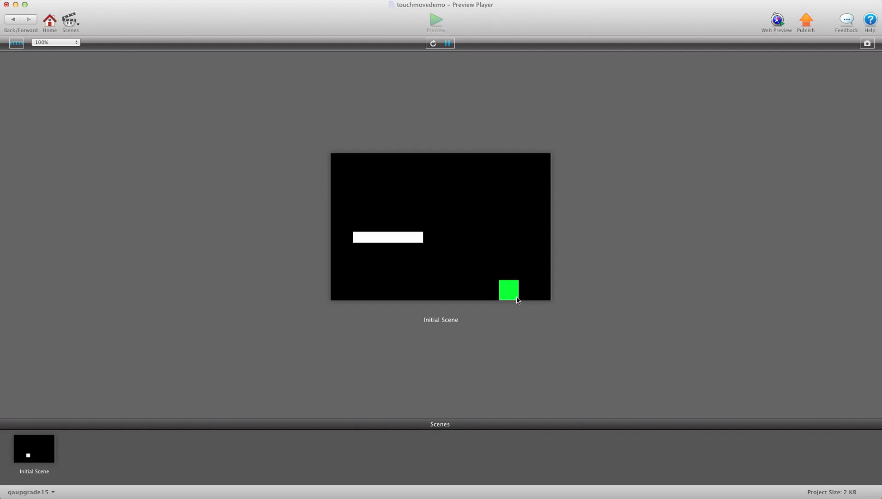
pyautogui.moveTo(396, 147)
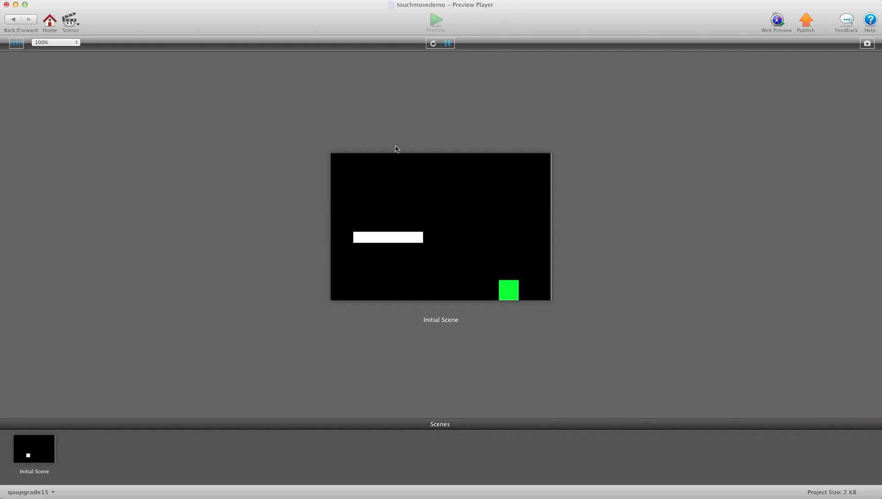
pyautogui.moveTo(517, 283)
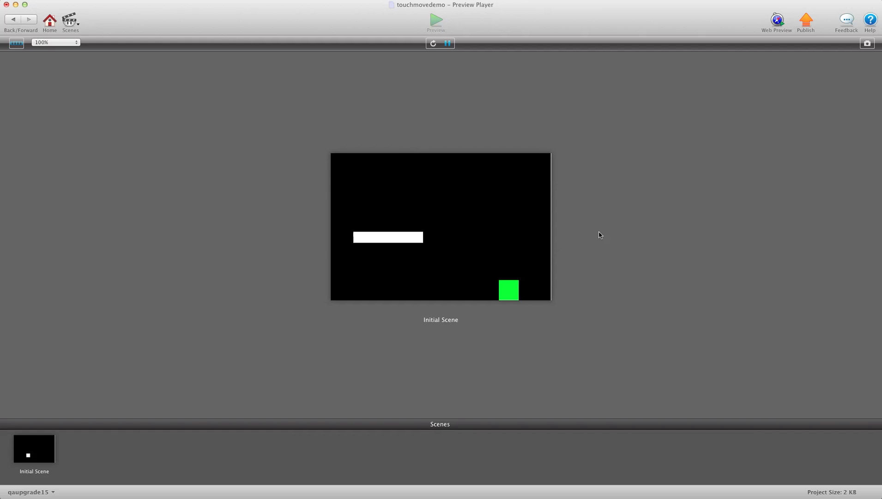
pyautogui.moveTo(516, 241)
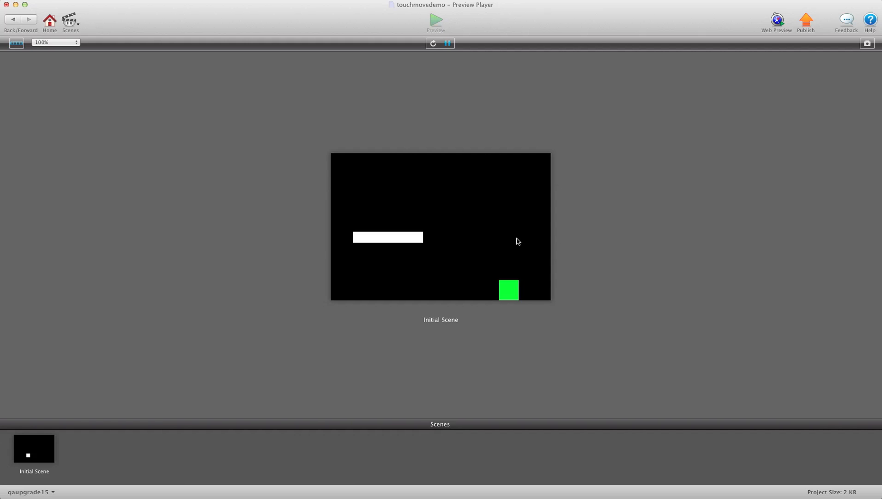
pyautogui.moveTo(552, 260)
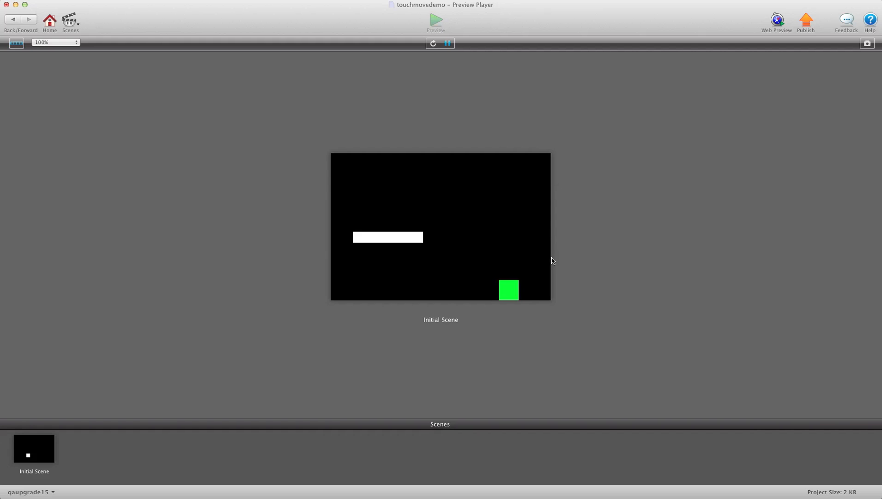
pyautogui.moveTo(498, 299)
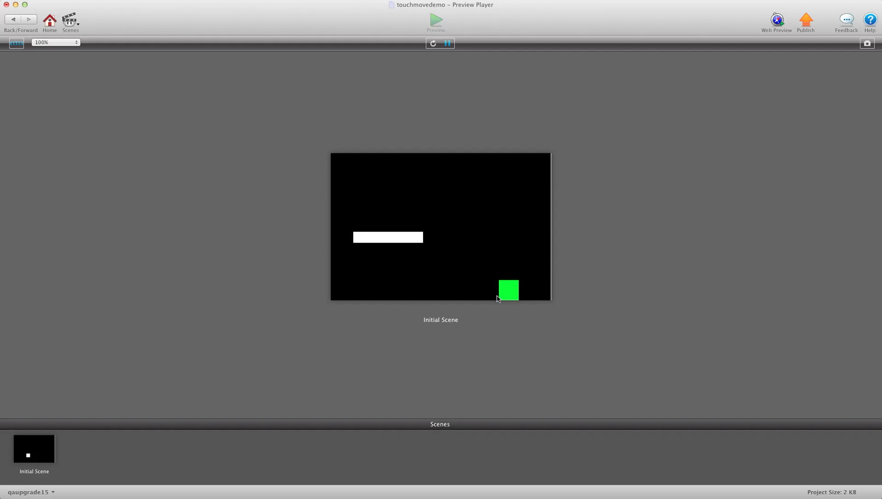
pyautogui.moveTo(517, 302)
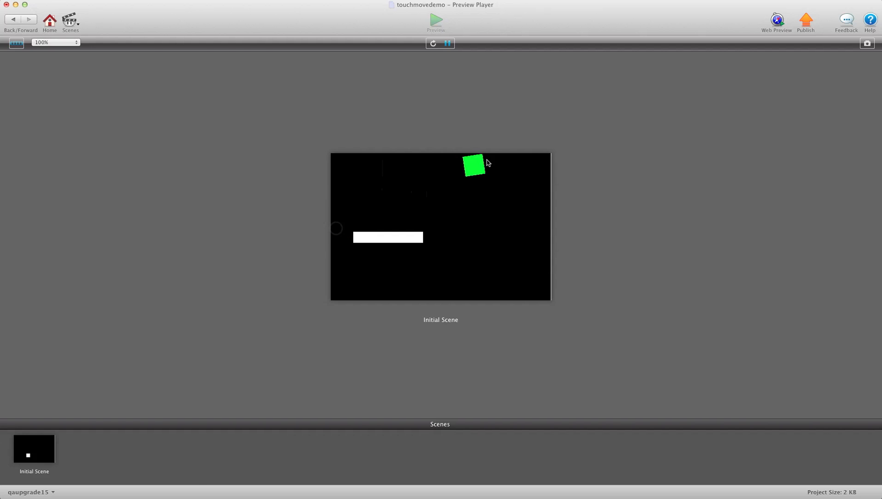
# Step: Touch the green actor twice in the preview to confirm it bounces away from the click point
pyautogui.moveTo(476, 165); pyautogui.dragTo(536, 291)
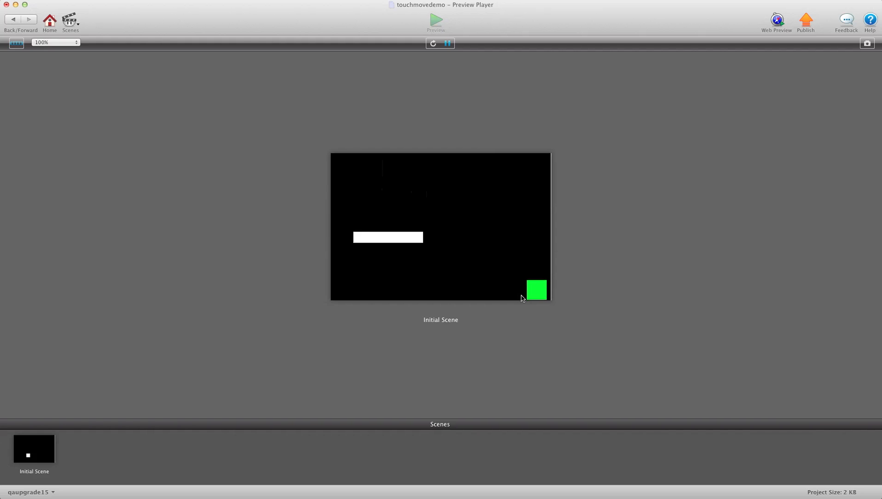
pyautogui.moveTo(538, 301)
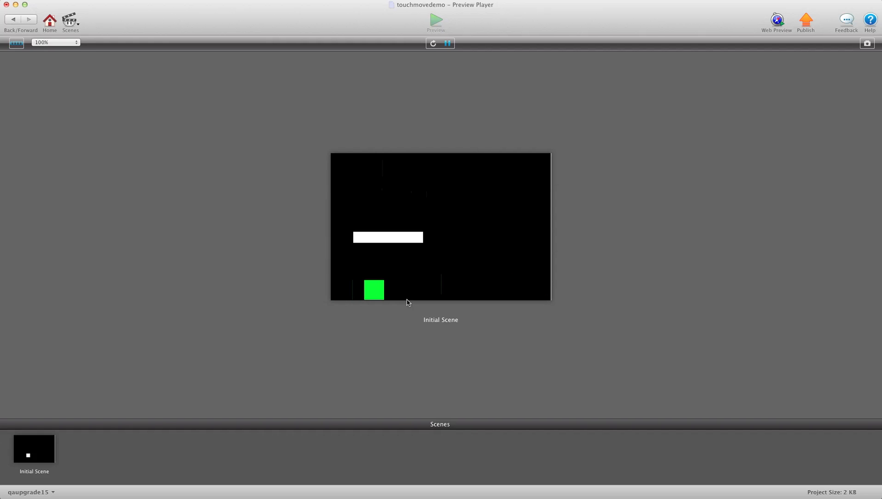
pyautogui.moveTo(374, 290); pyautogui.dragTo(458, 290)
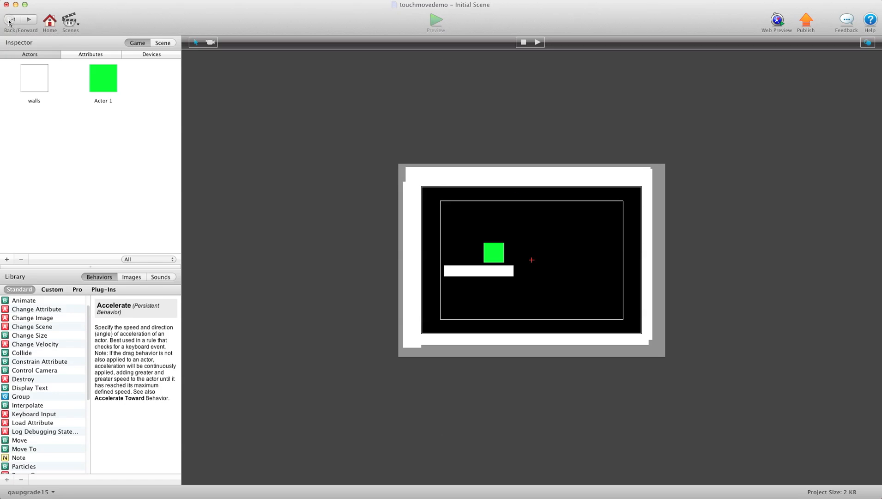
# Step: Back in the scene, edit Actor 1 and view Change Velocity's vectorToAngle(self minus mouse position) direction expression
pyautogui.click(102, 78)
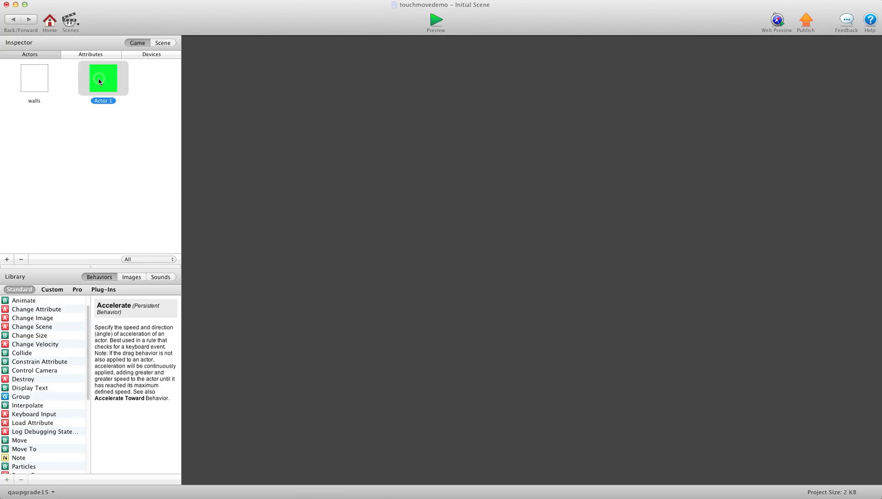
pyautogui.doubleClick(102, 79)
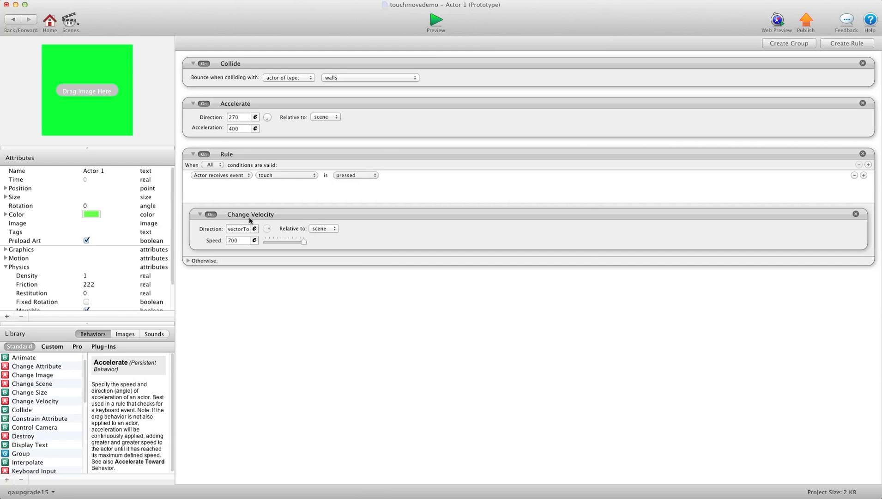
pyautogui.click(238, 230)
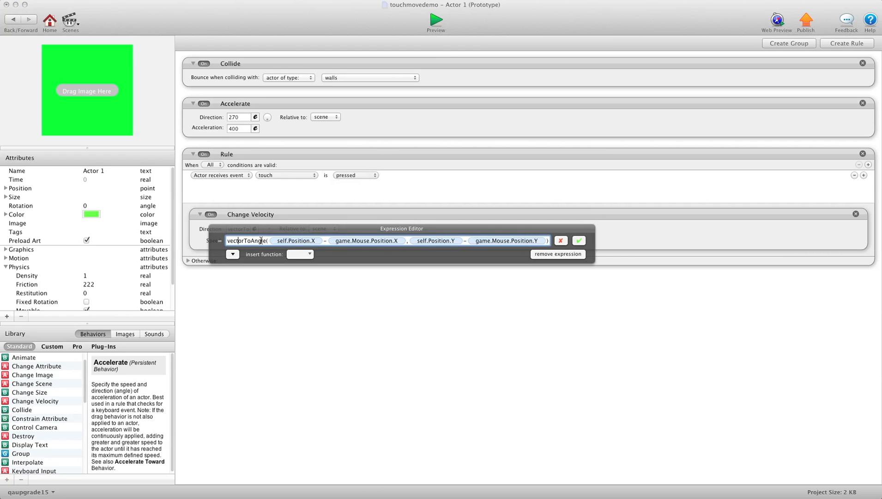
pyautogui.click(296, 240)
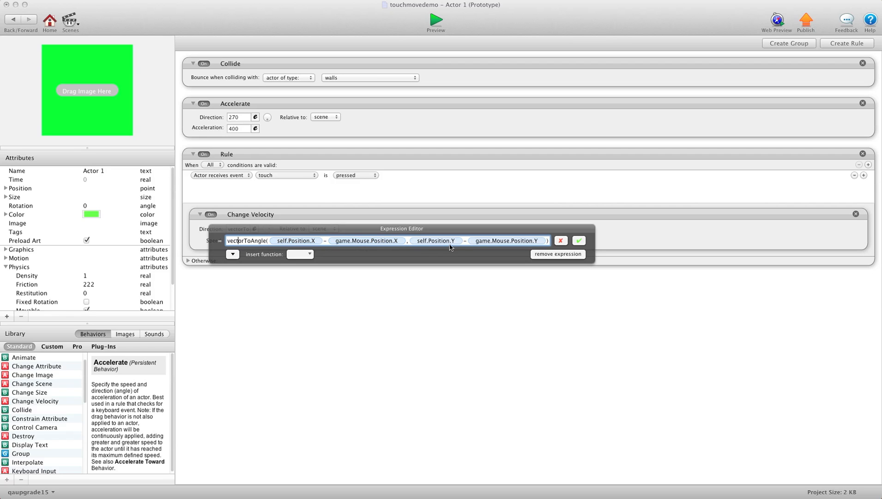
pyautogui.click(507, 242)
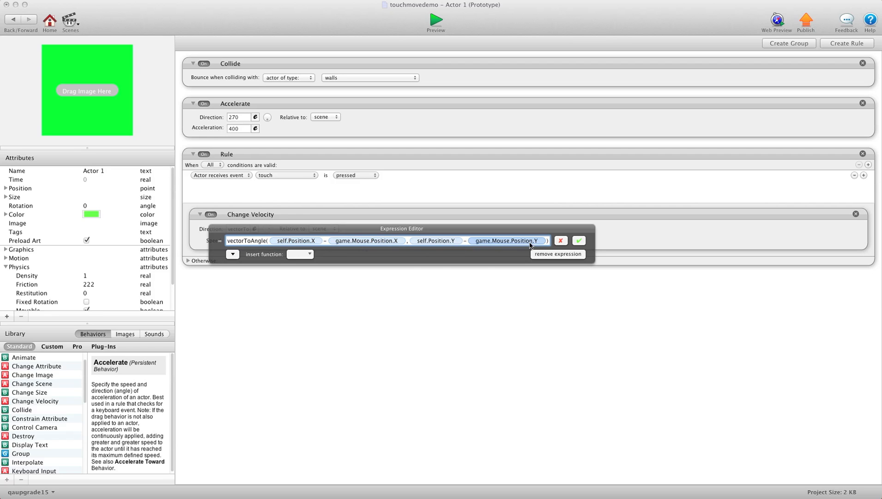
pyautogui.click(578, 240)
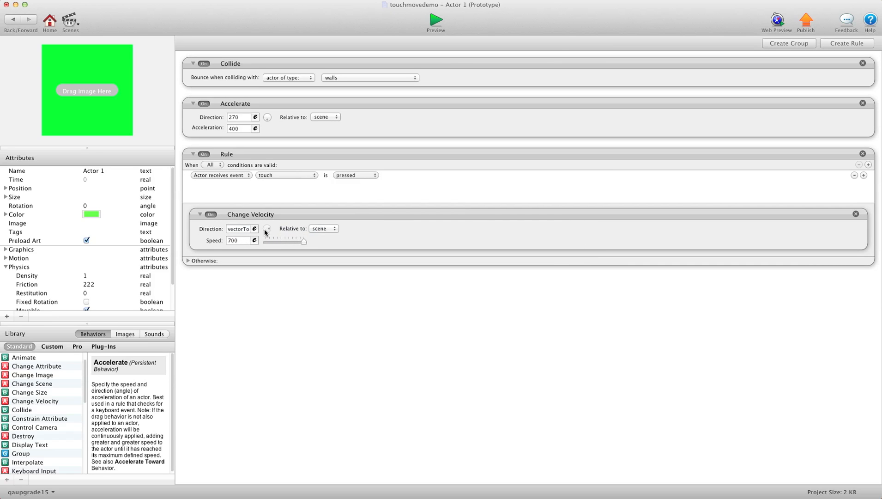
pyautogui.moveTo(522, 108)
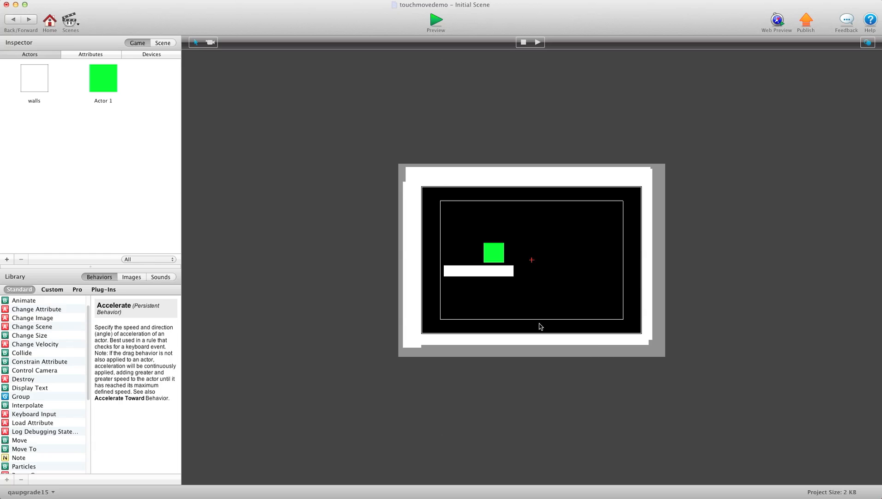
pyautogui.moveTo(532, 426)
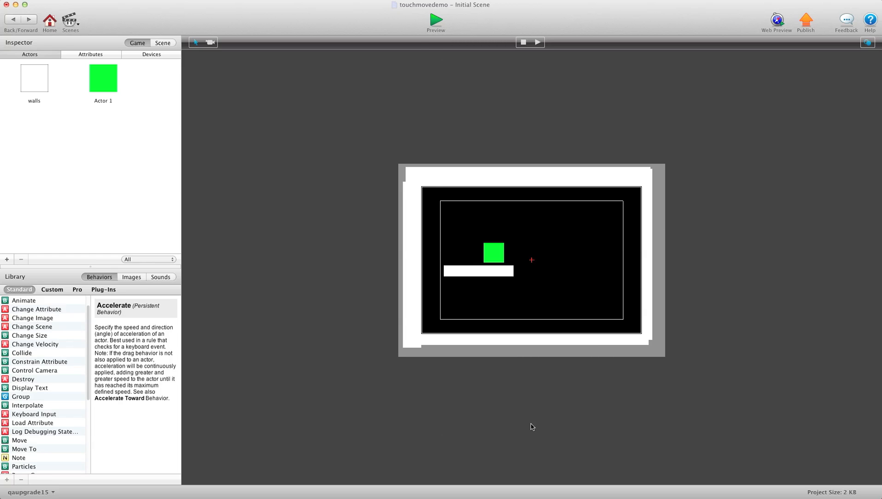